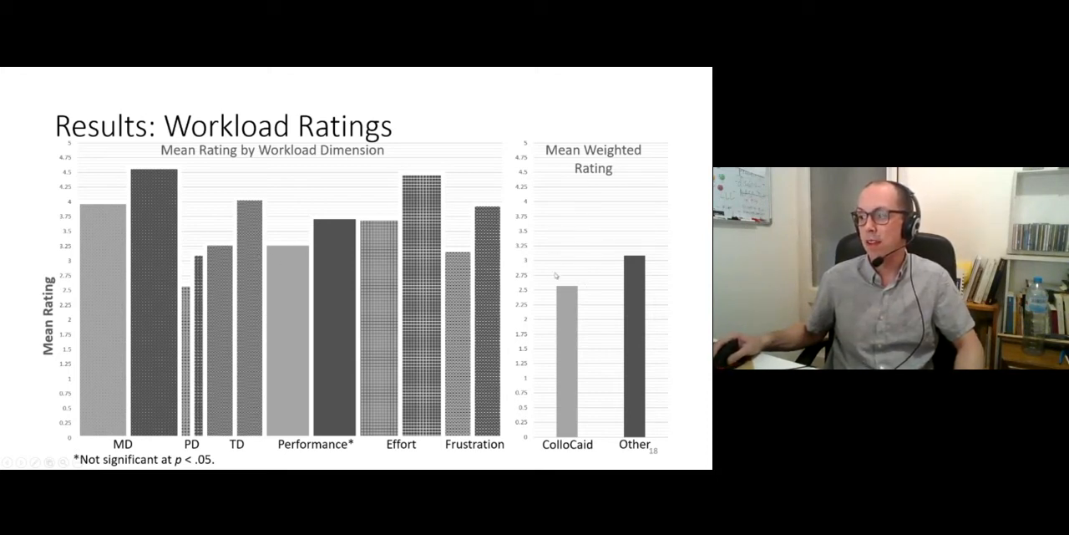
pyautogui.moveTo(541, 265)
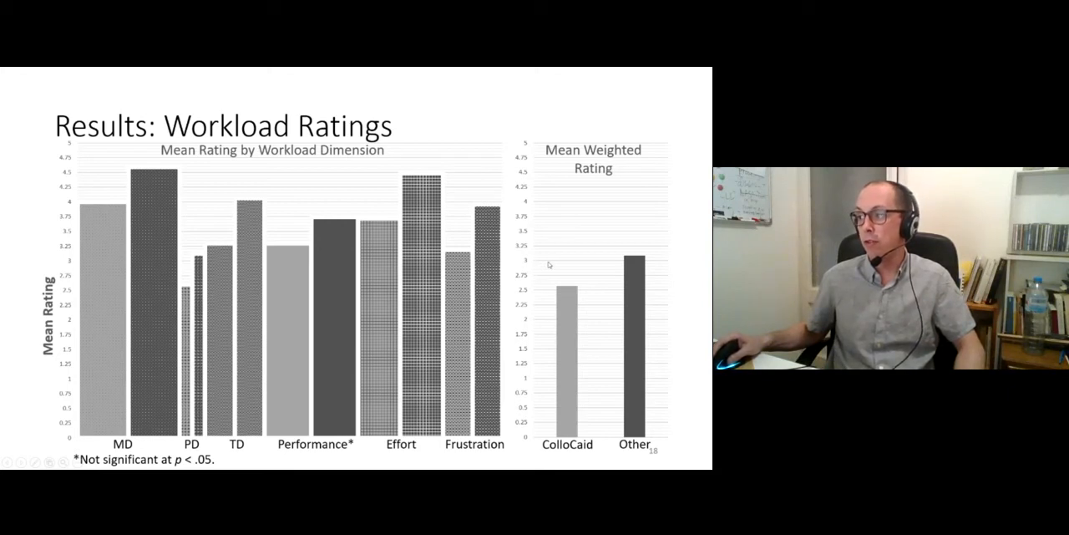
pyautogui.moveTo(571, 305)
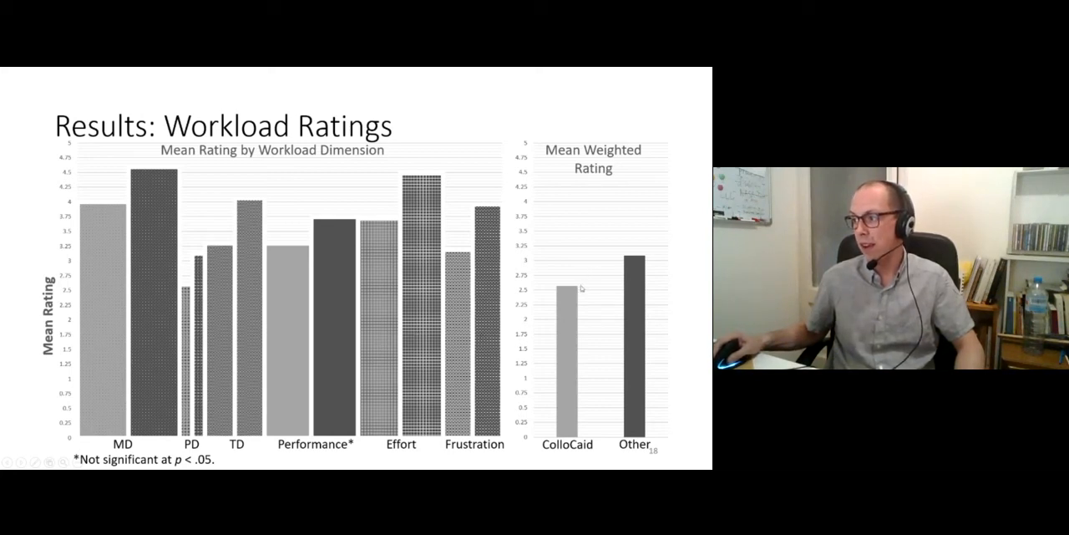
pyautogui.moveTo(562, 272)
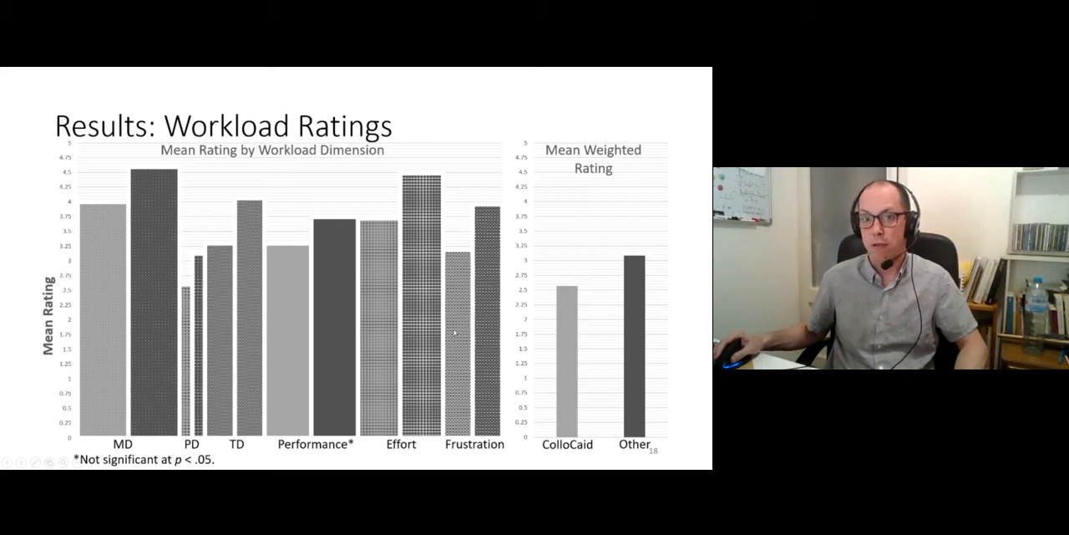
pyautogui.moveTo(238, 370)
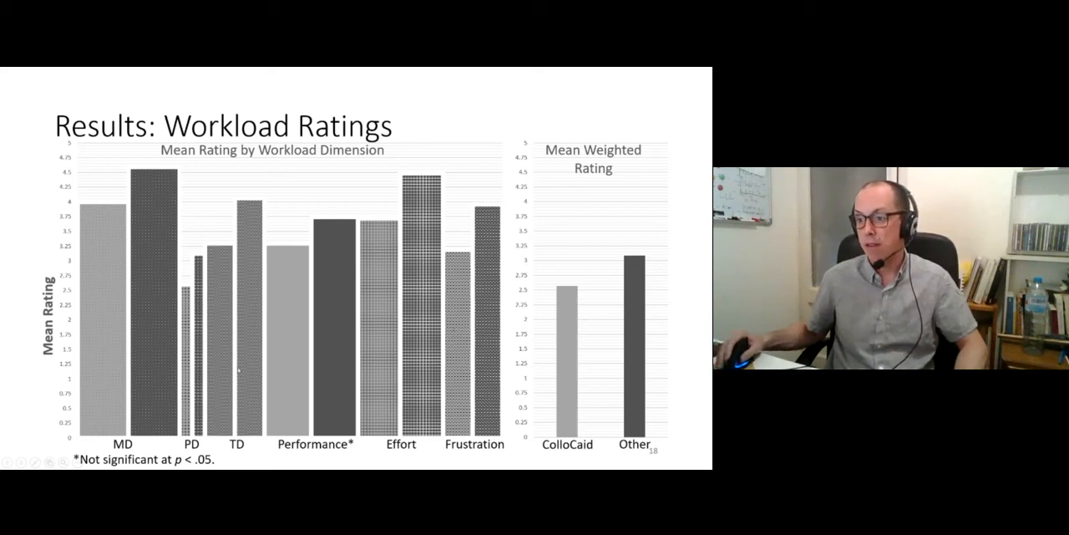